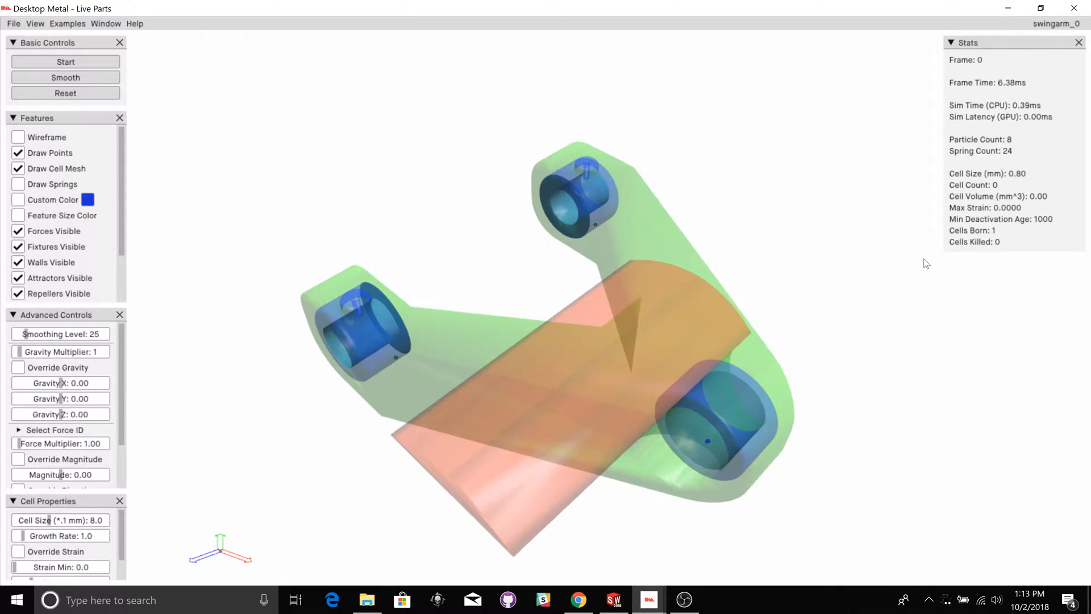
mouse_move(599, 256)
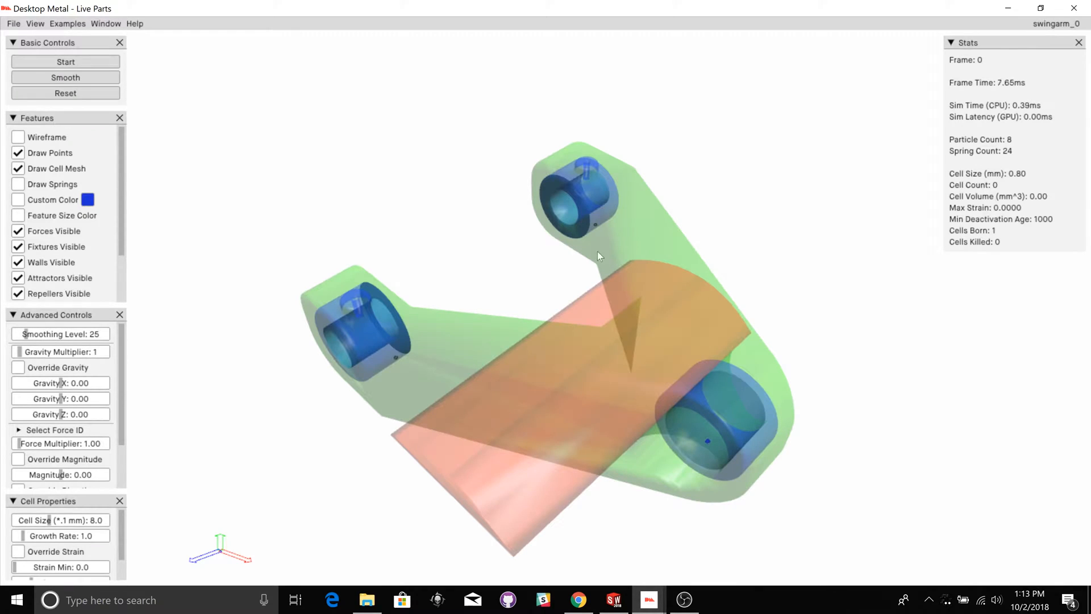
mouse_move(372, 227)
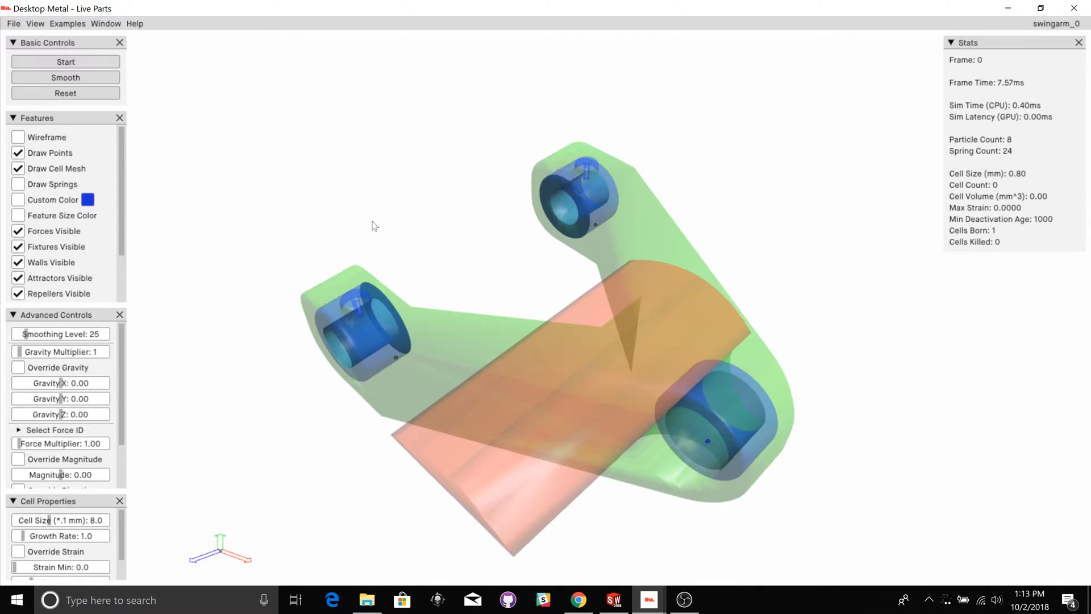
mouse_move(303, 208)
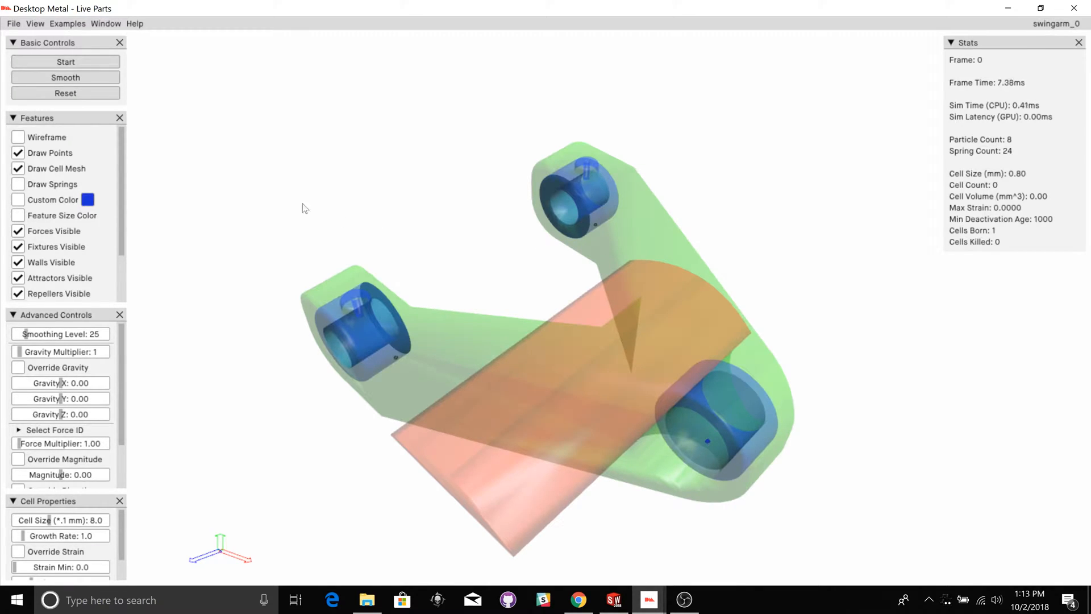
- Start the growth simulation from Basic Controls so cells form around the lower-right bearing
left_click(13, 23)
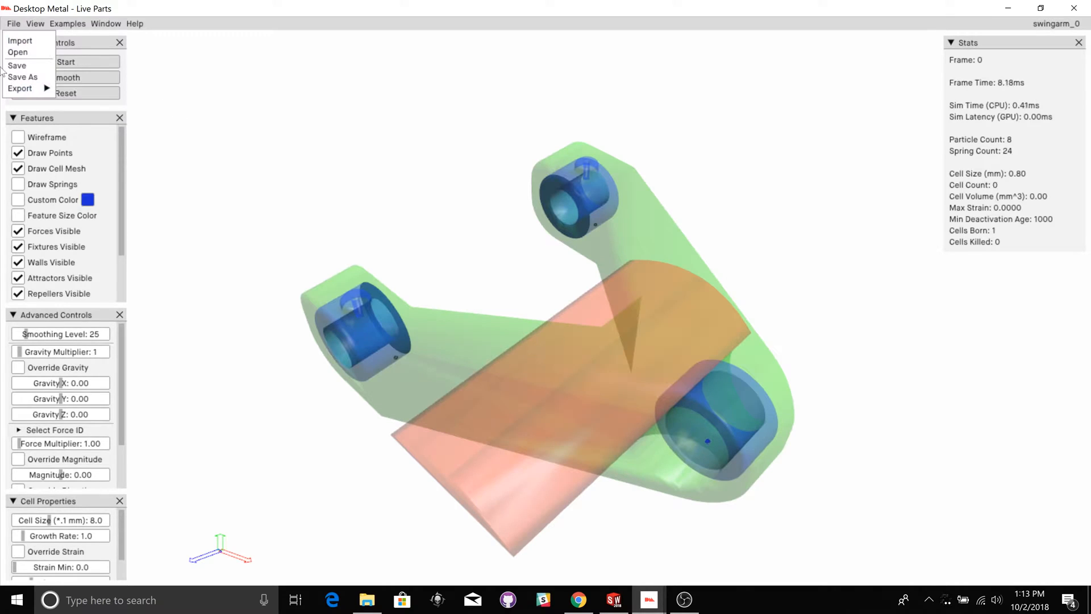
mouse_move(19, 65)
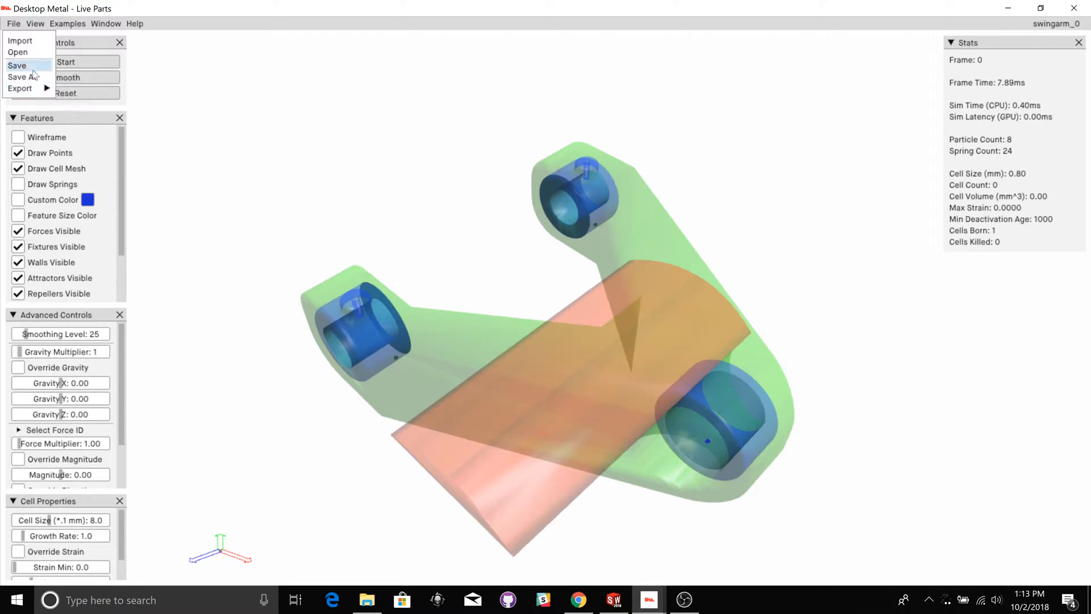
mouse_move(18, 52)
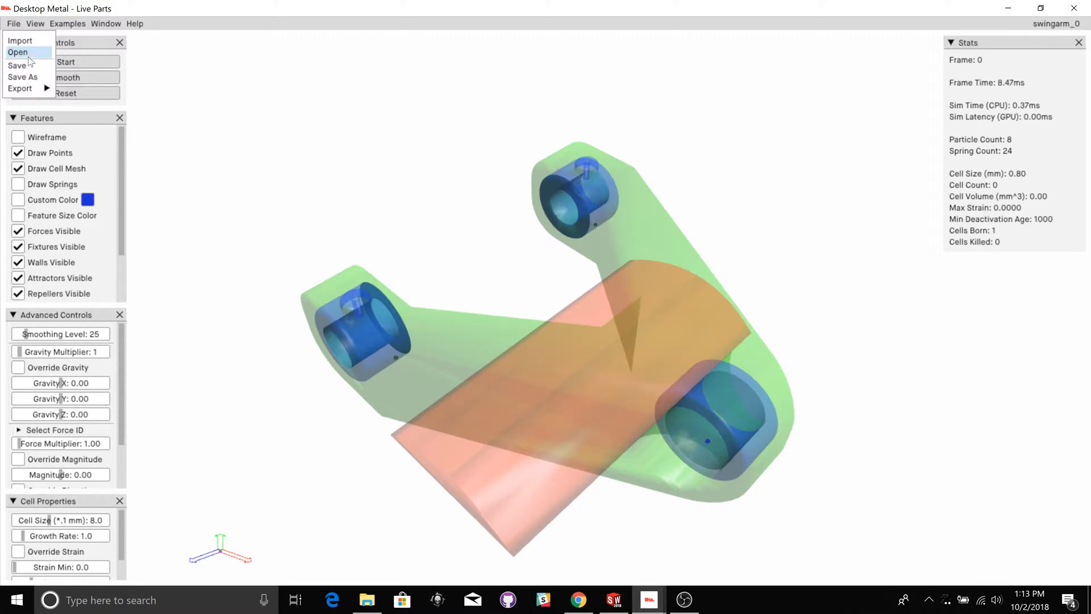
mouse_move(41, 108)
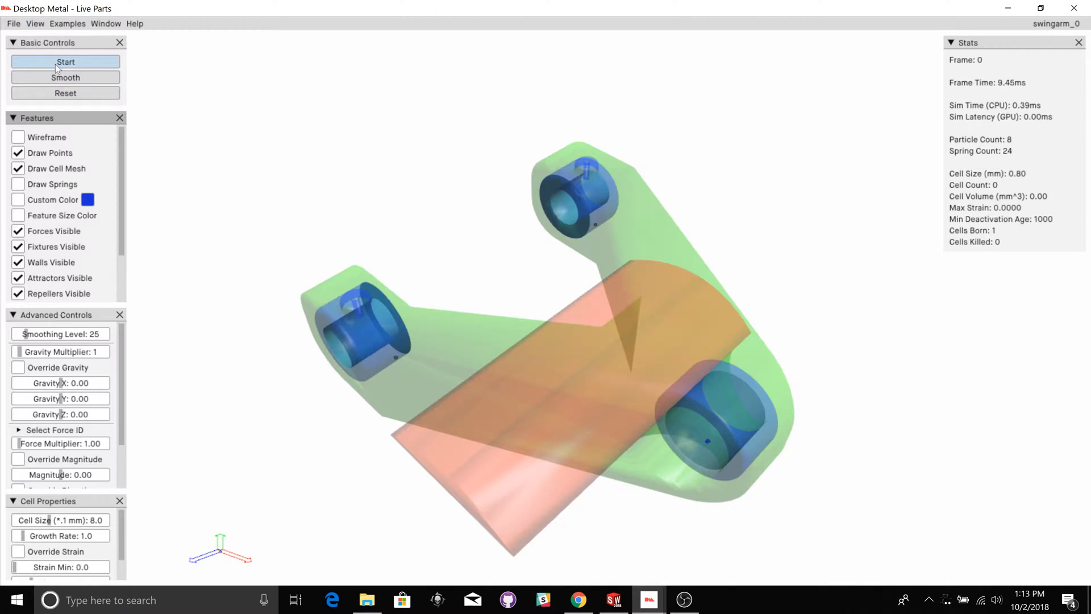
left_click(65, 62)
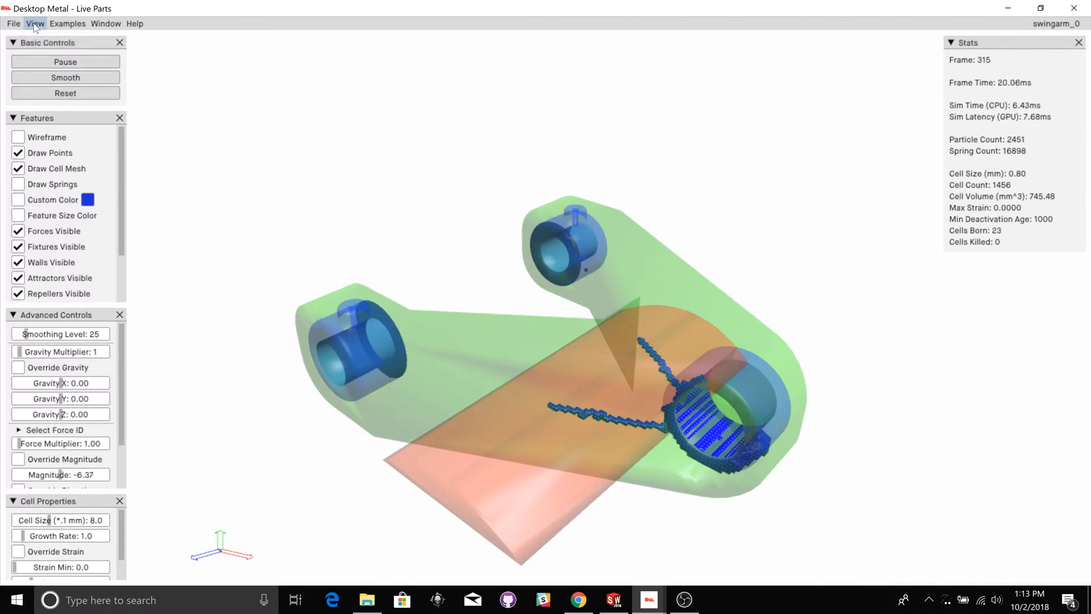
- Hide and re-show the Stats panel from the View menu while growth continues
left_click(34, 22)
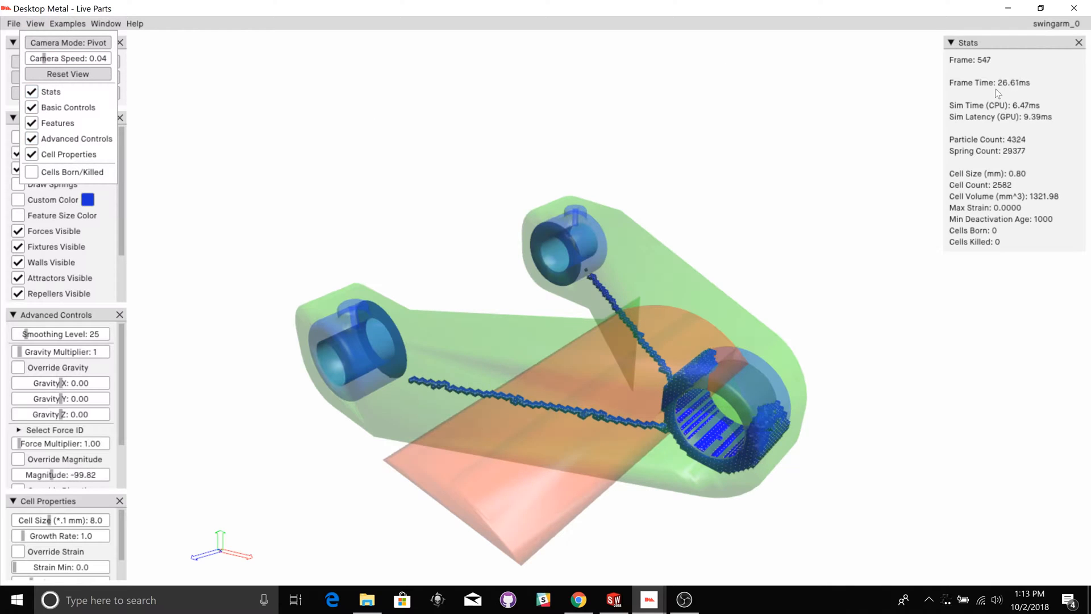
left_click(31, 90)
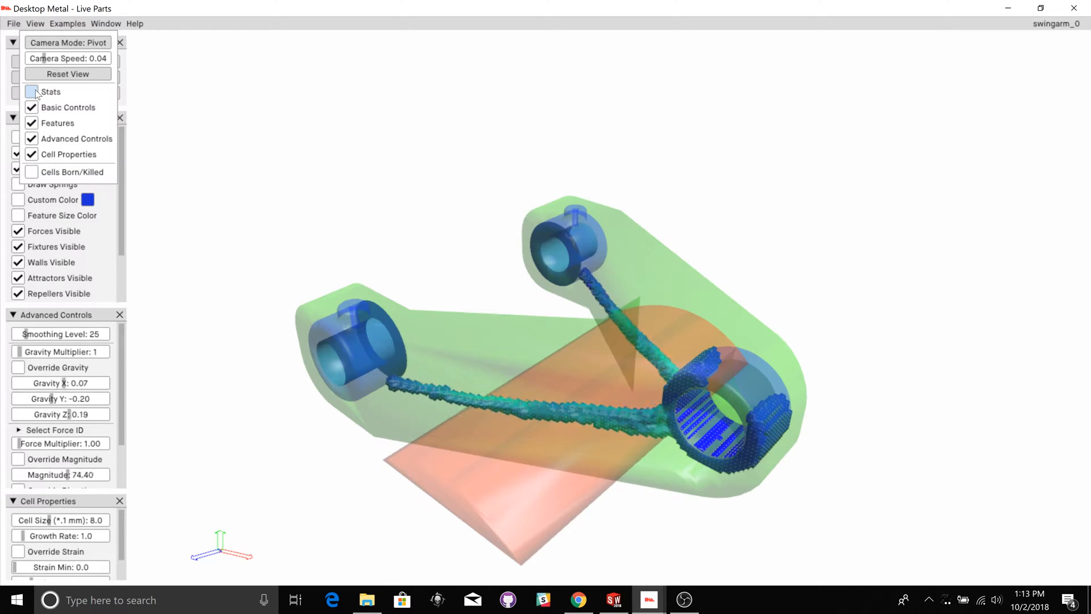
left_click(31, 91)
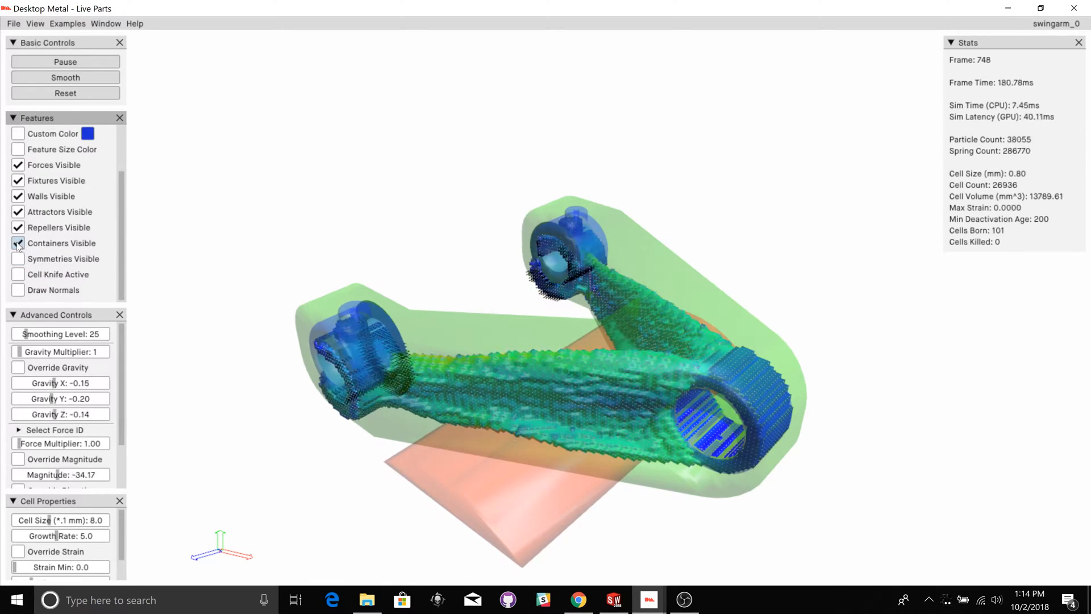
- Toggle container and repeller visibility off and back on, then collapse the Features panel
left_click(18, 243)
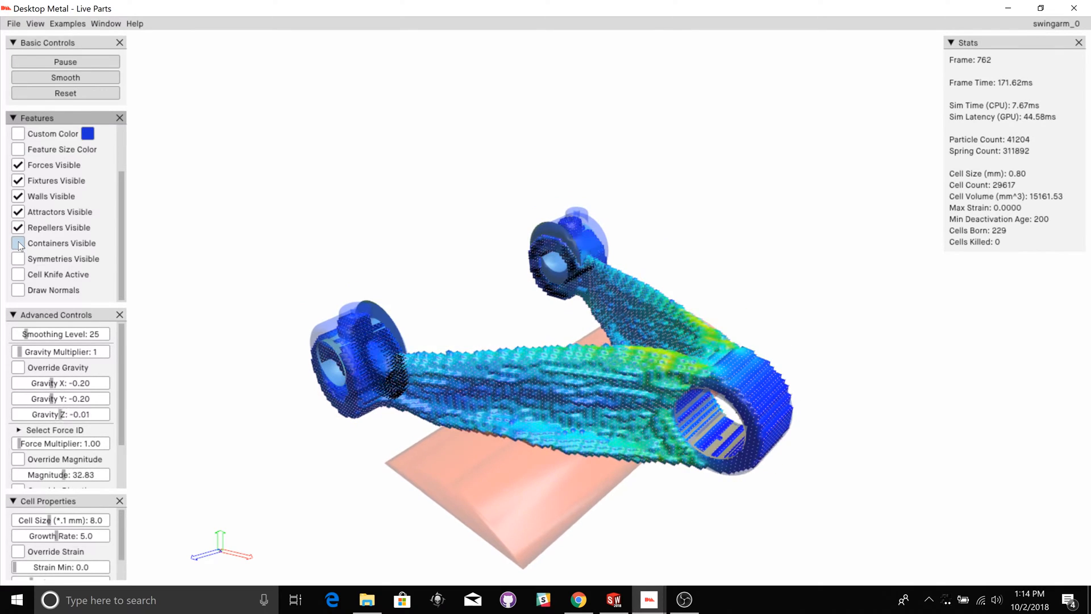
left_click(18, 243)
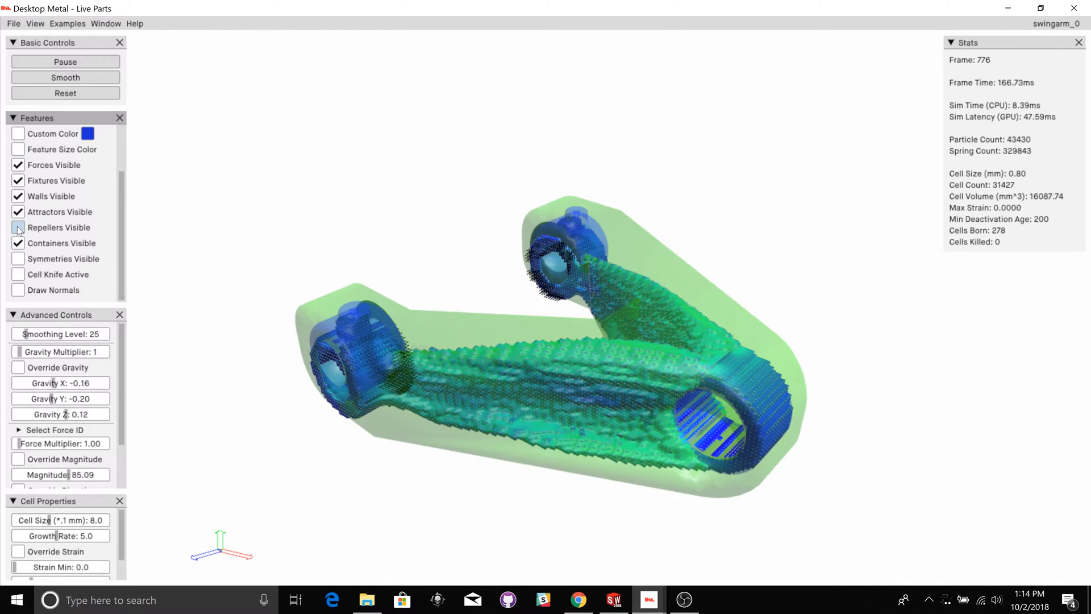
left_click(19, 228)
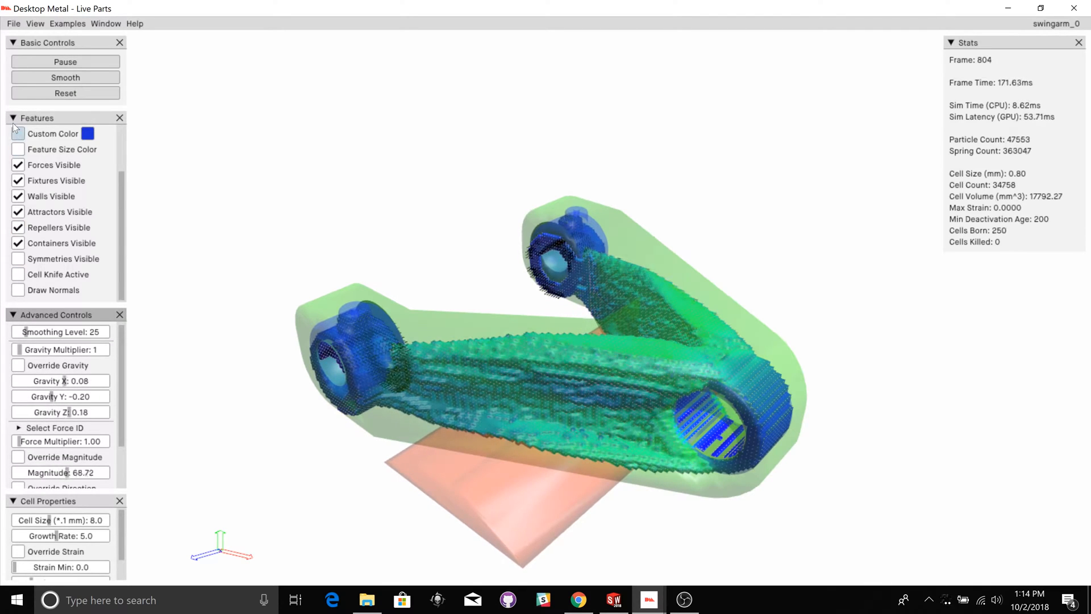
left_click(12, 118)
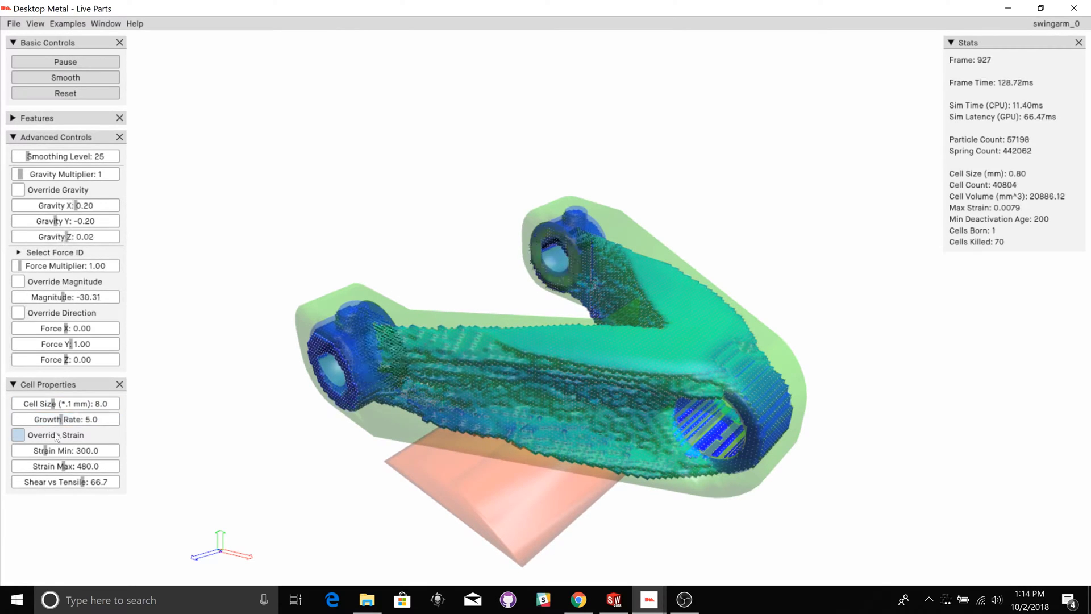
left_click(66, 450)
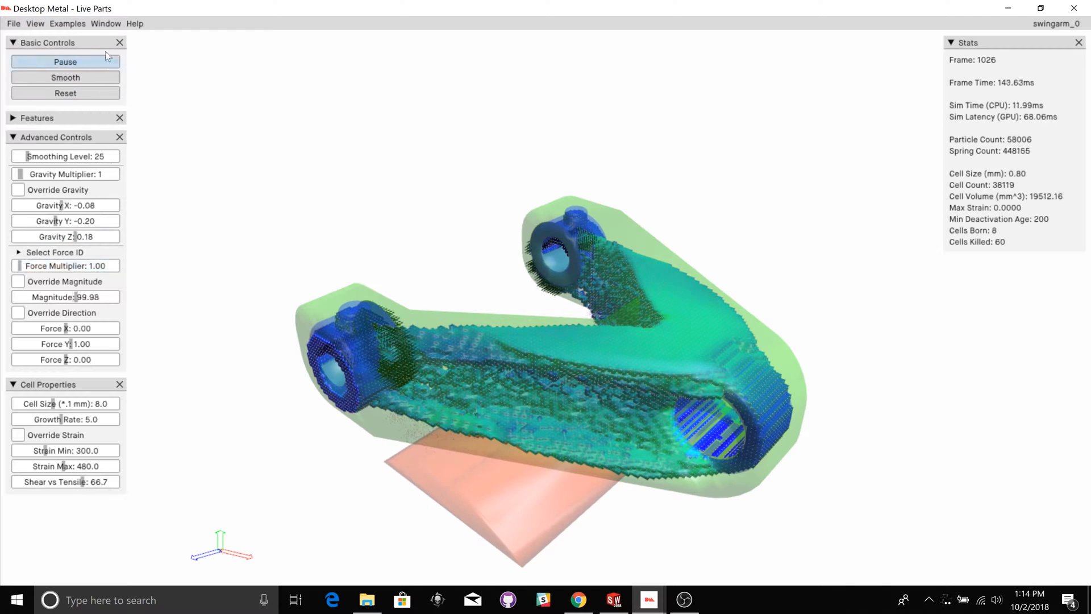
left_click(68, 23)
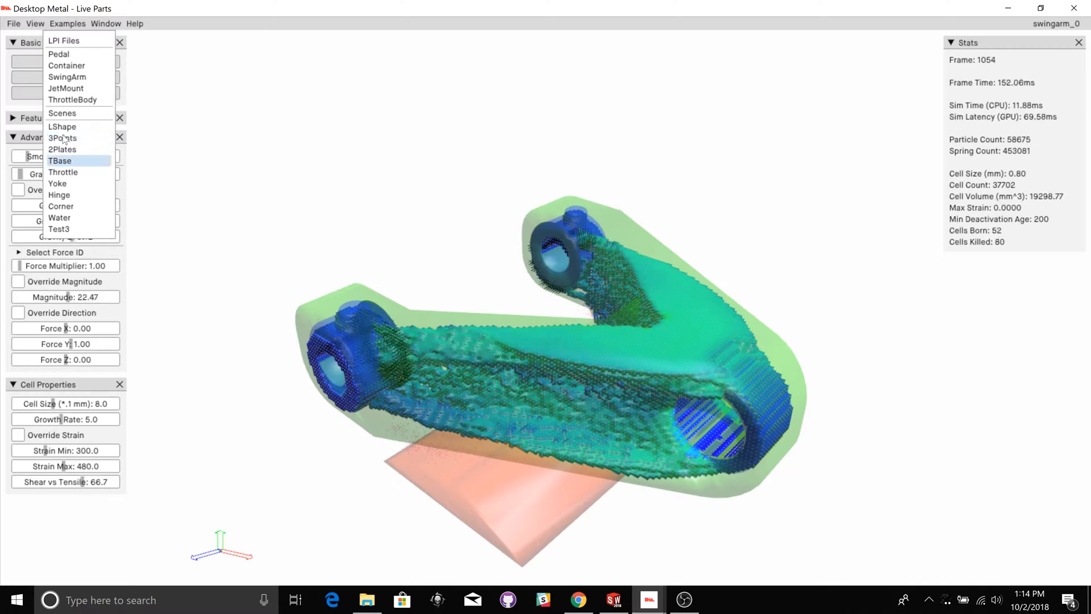
mouse_move(62, 171)
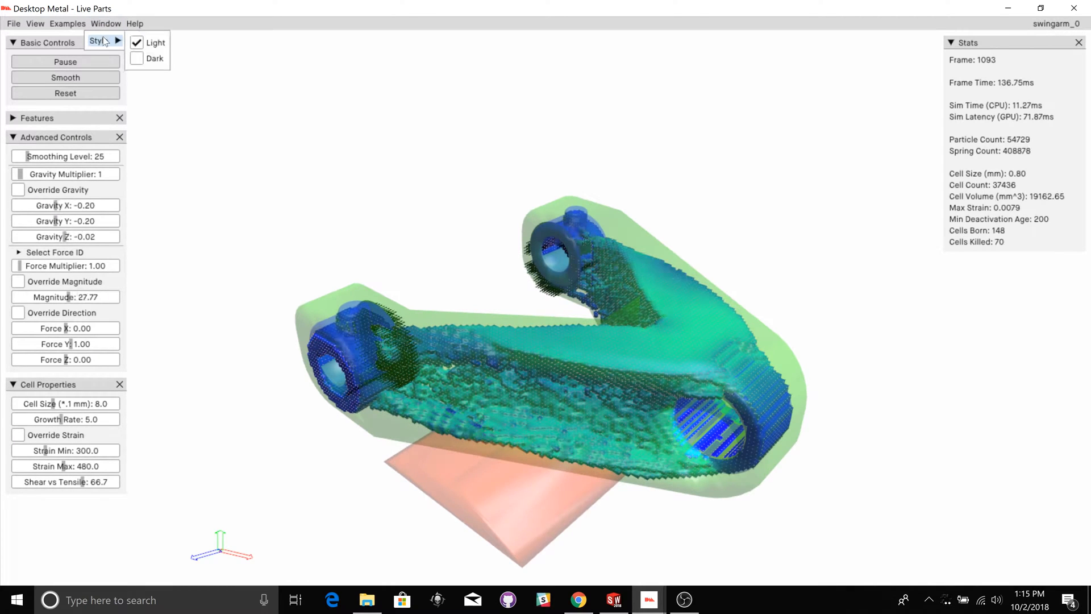
- Switch the interface style to Dark, back to Light, then open the Help documentation
left_click(137, 59)
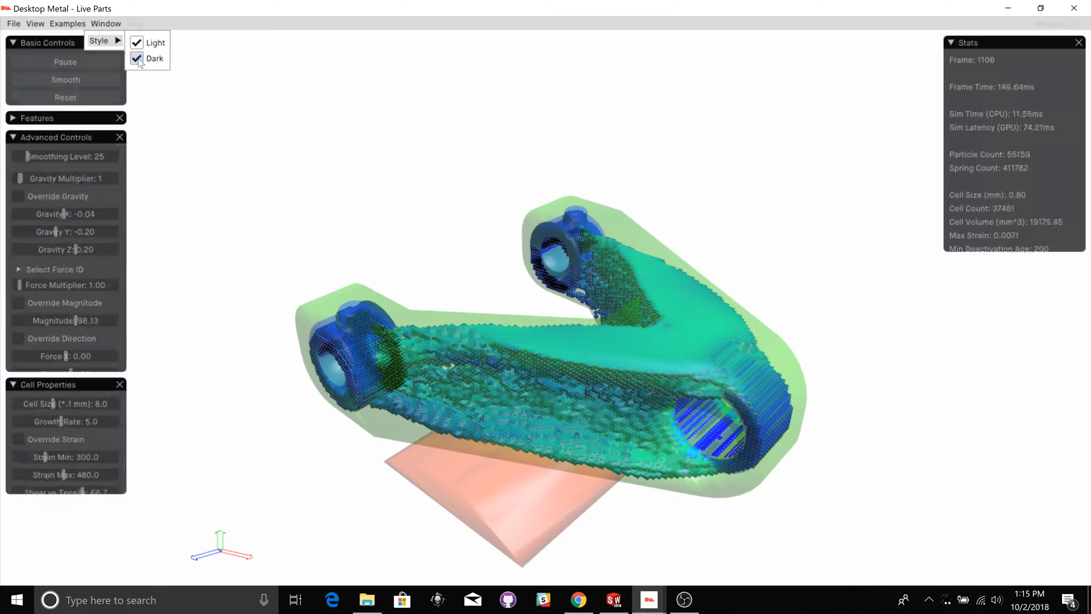
left_click(136, 43)
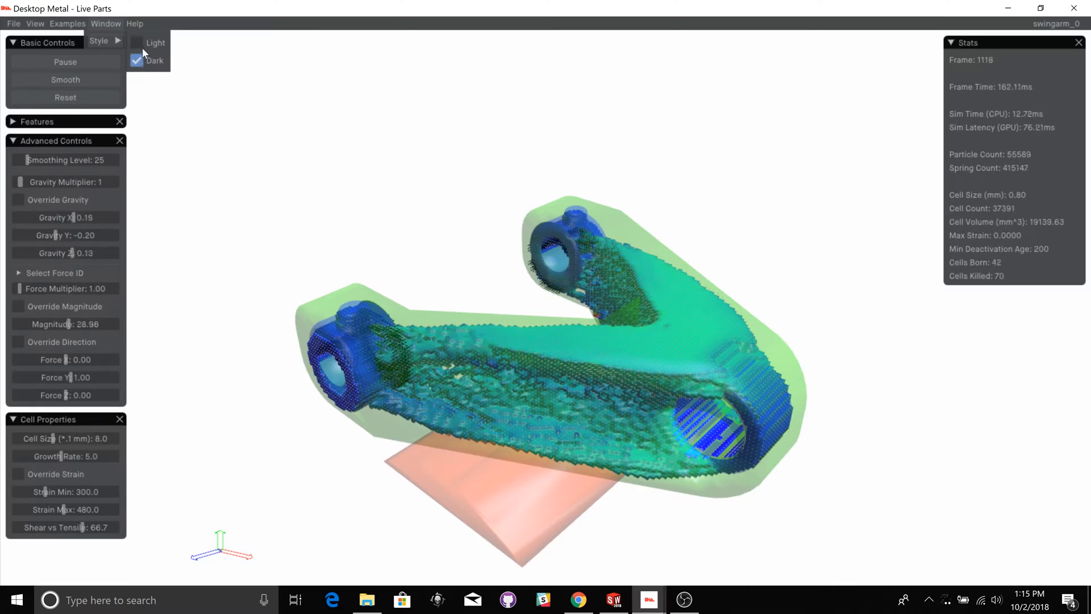
left_click(156, 43)
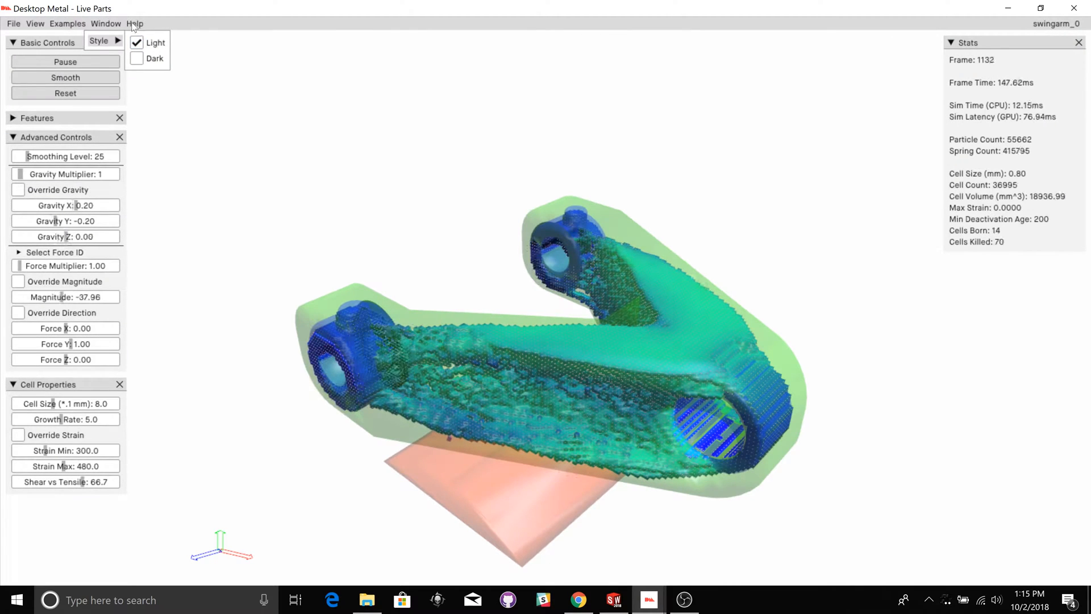
left_click(134, 22)
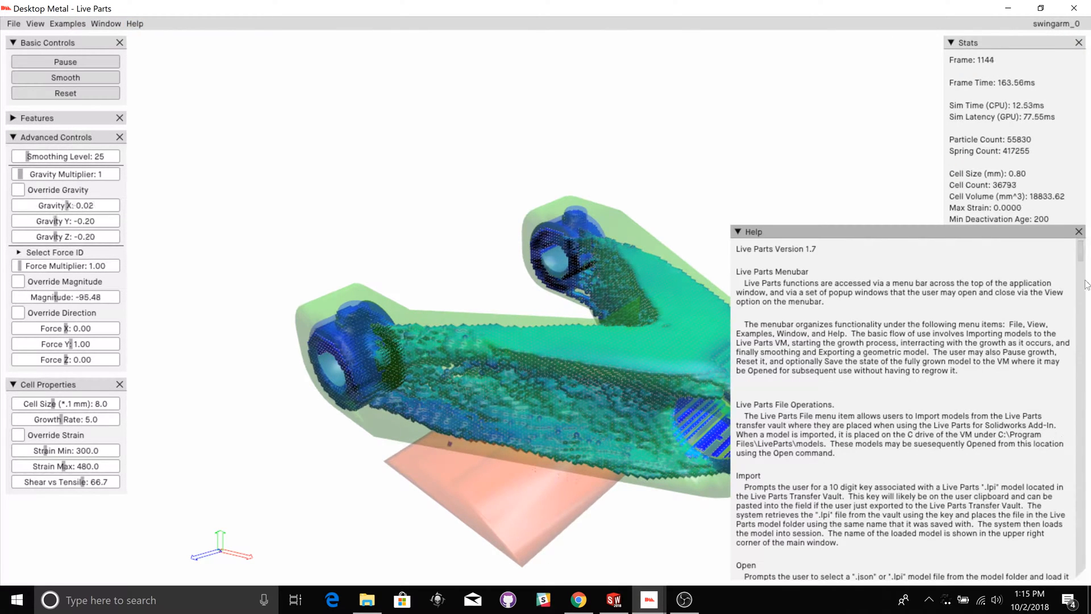